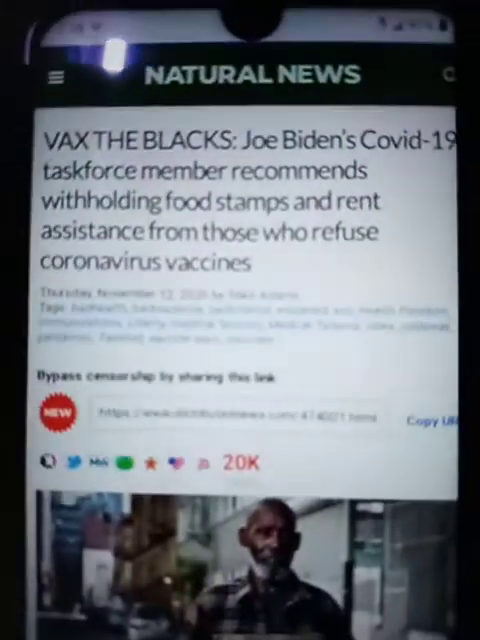
pyautogui.scroll(-3)
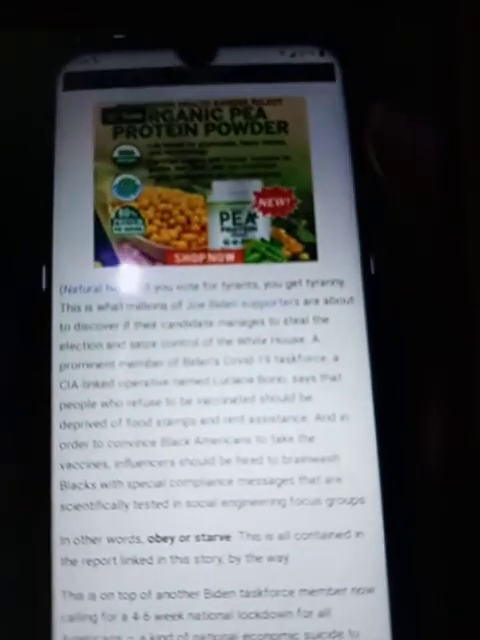
pyautogui.scroll(3)
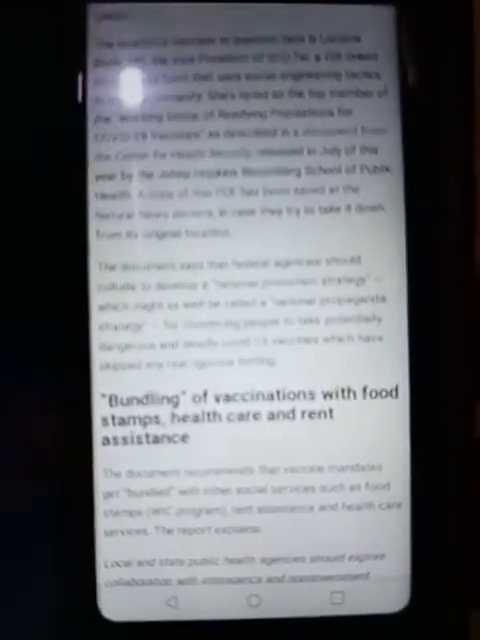
pyautogui.scroll(-3)
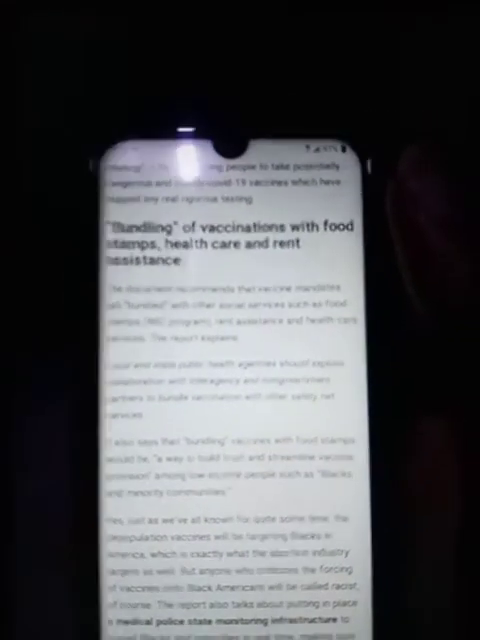
pyautogui.scroll(-3)
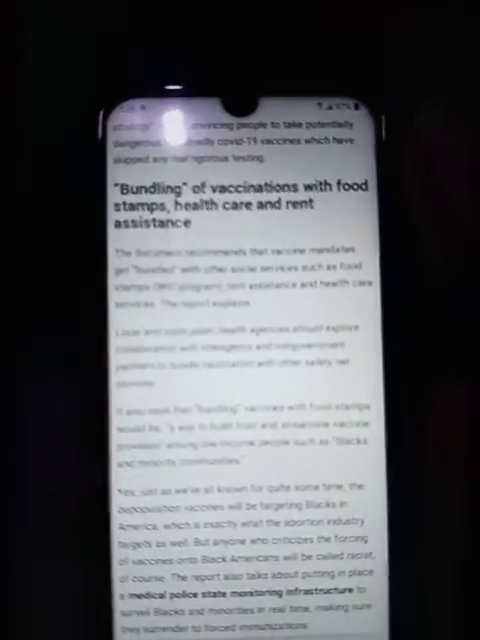
pyautogui.scroll(3)
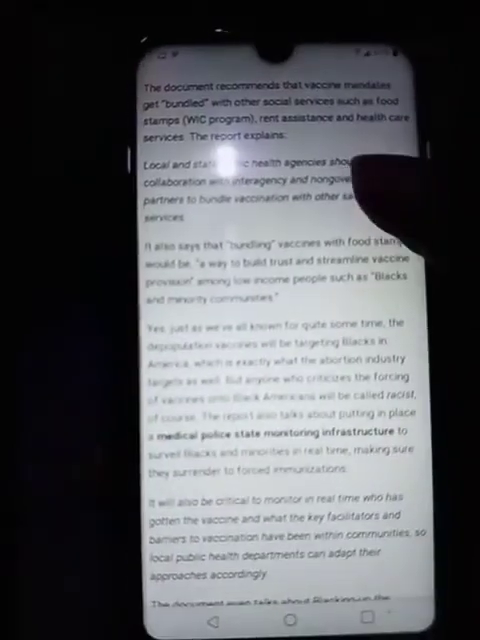
pyautogui.scroll(3)
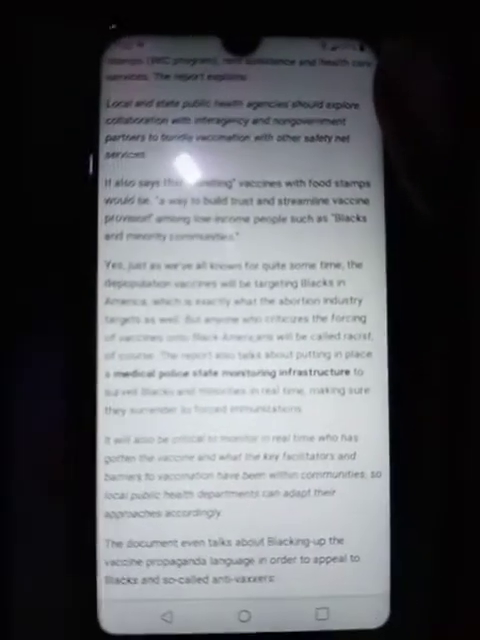
pyautogui.scroll(3)
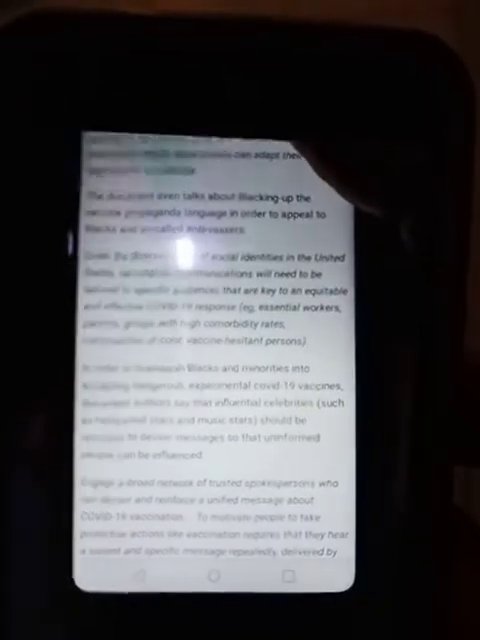
pyautogui.scroll(-3)
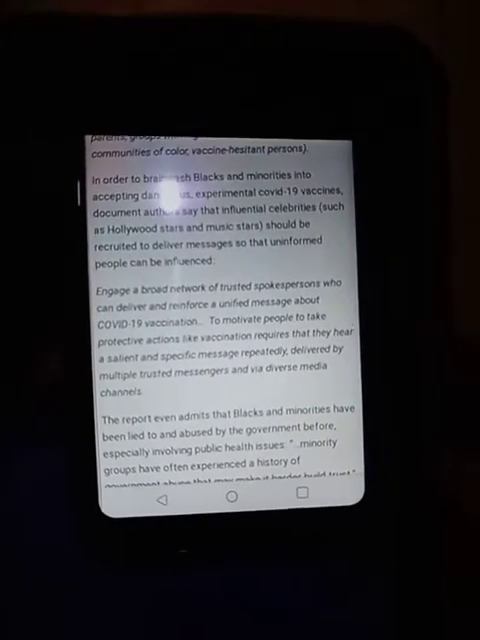
pyautogui.scroll(3)
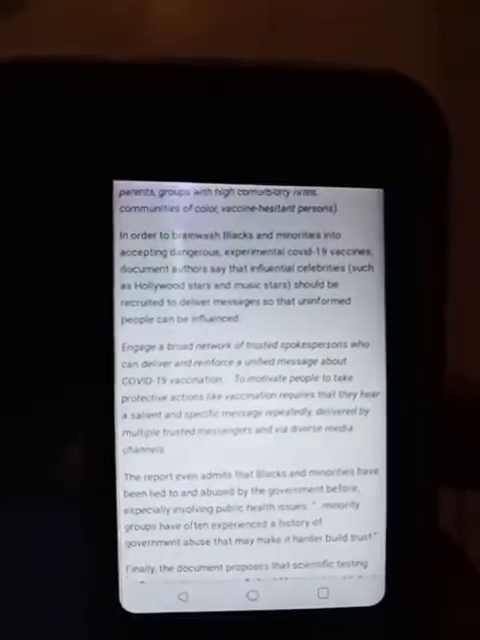
pyautogui.scroll(-3)
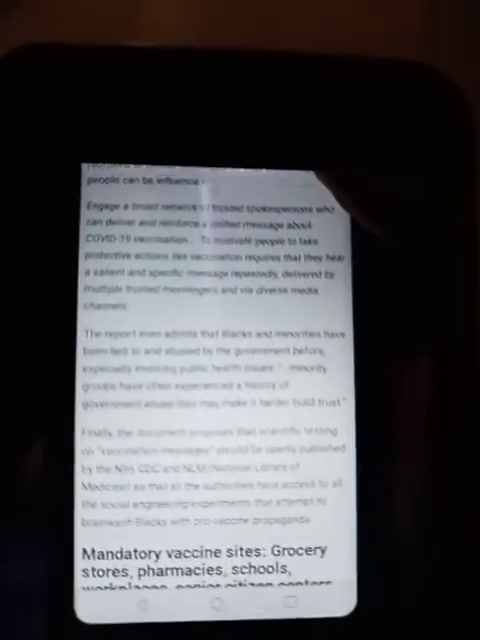
pyautogui.scroll(3)
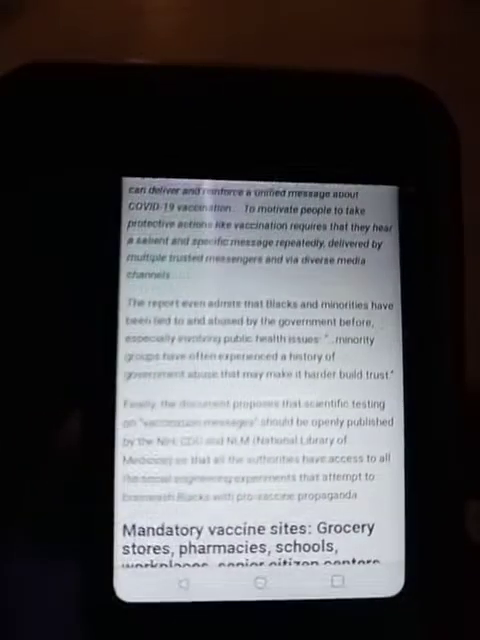
pyautogui.scroll(-3)
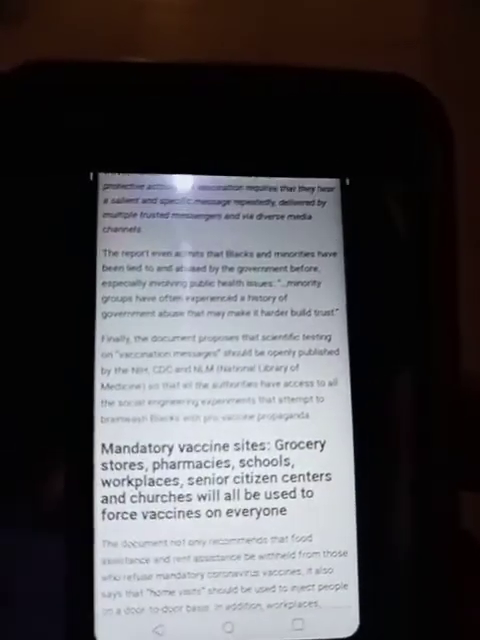
pyautogui.scroll(3)
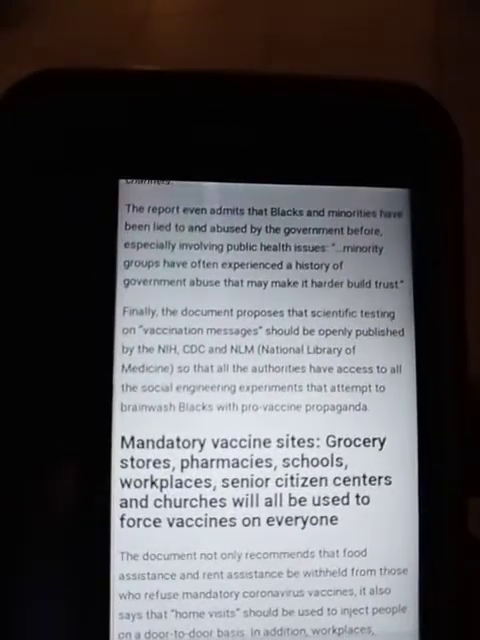
pyautogui.scroll(-3)
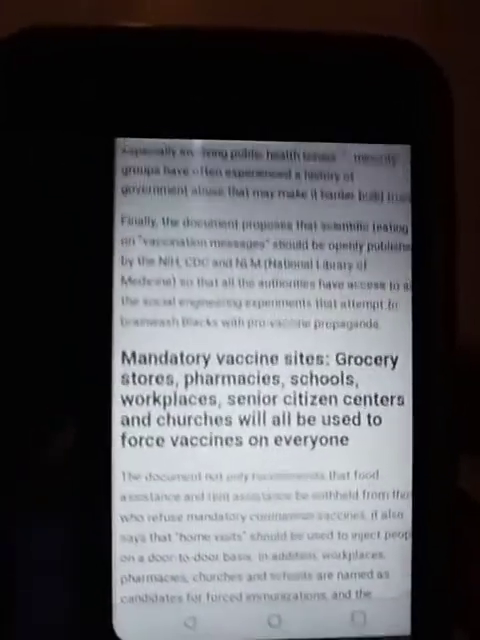
pyautogui.scroll(-3)
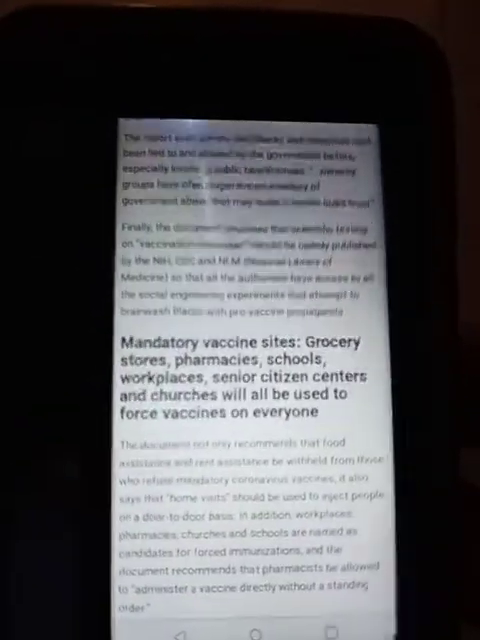
pyautogui.scroll(3)
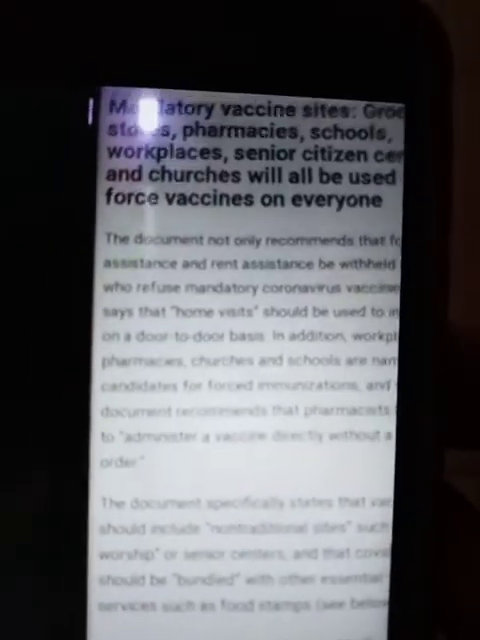
pyautogui.scroll(-3)
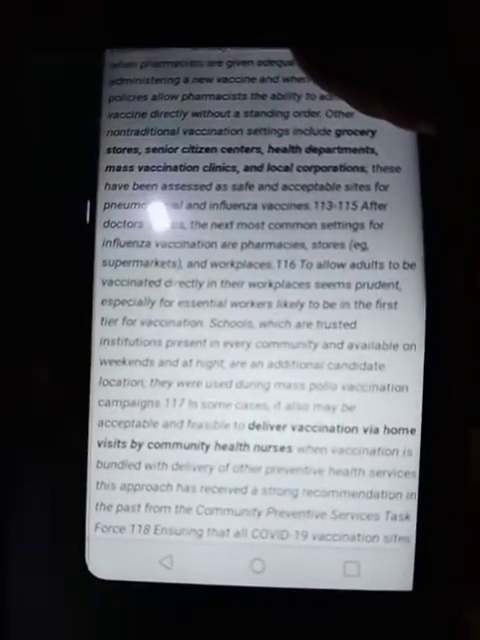
pyautogui.scroll(3)
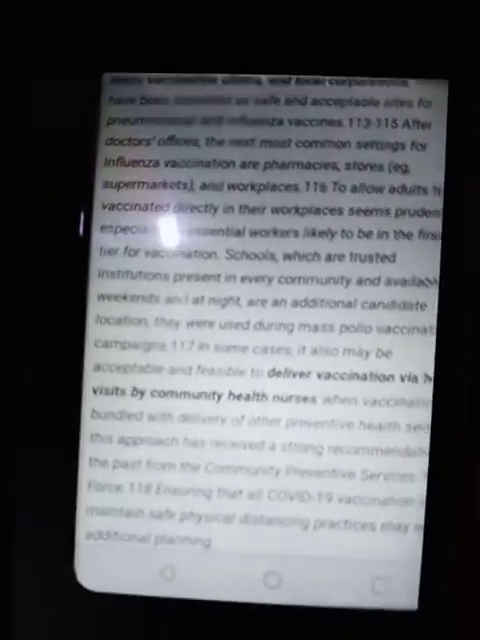
pyautogui.scroll(3)
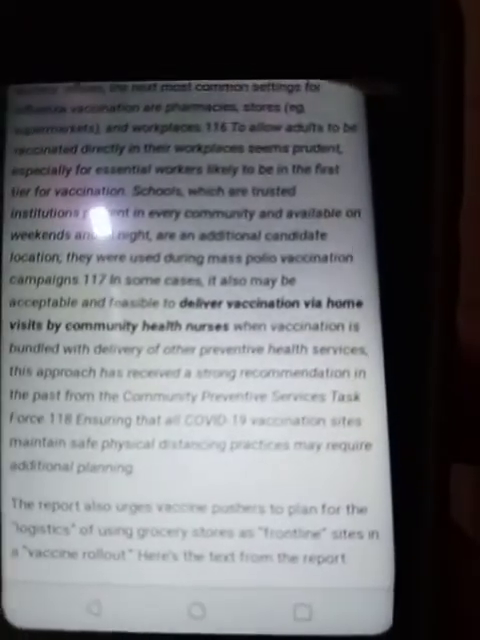
pyautogui.scroll(3)
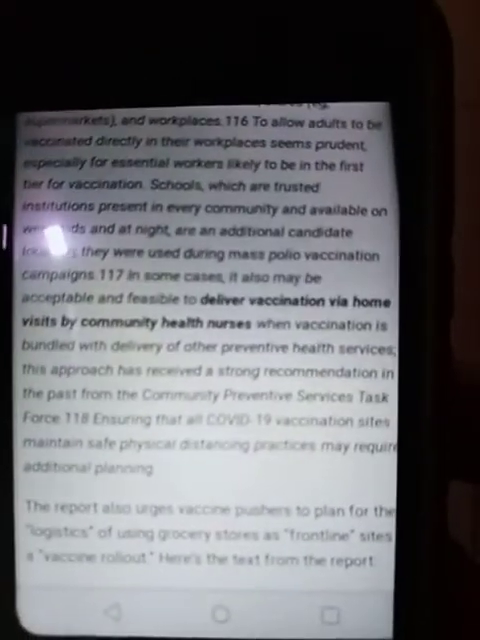